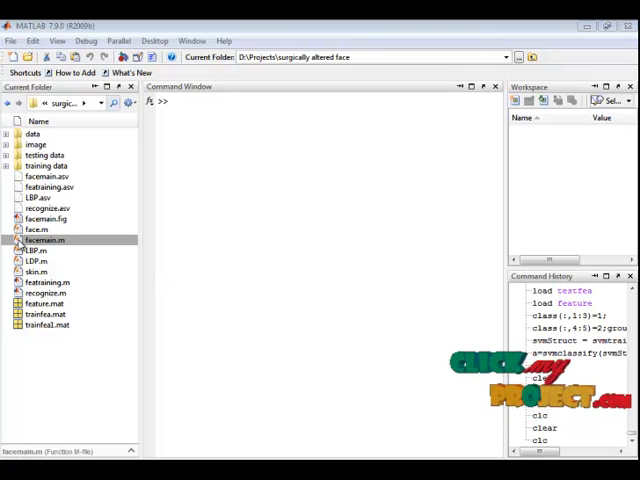
- Run facemain.m from the Current Folder pane to bring up the recognition GUI
{"action": "right_click", "coordinate": [44, 240]}
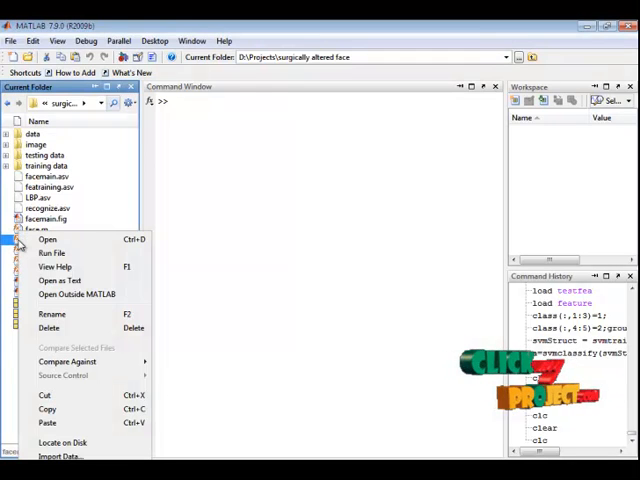
{"action": "left_click", "coordinate": [44, 240]}
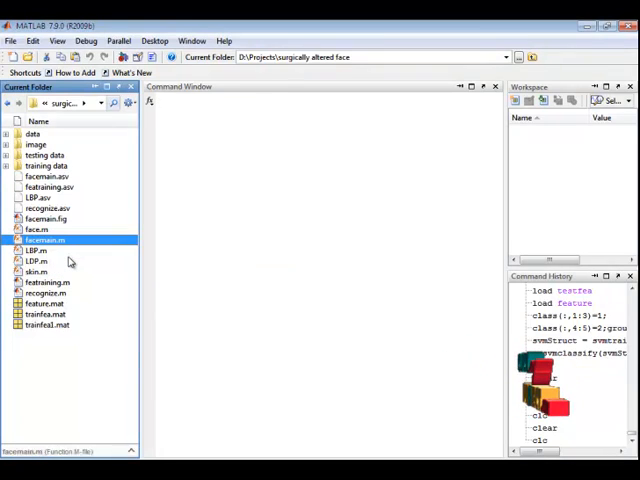
{"action": "double_click", "coordinate": [44, 240]}
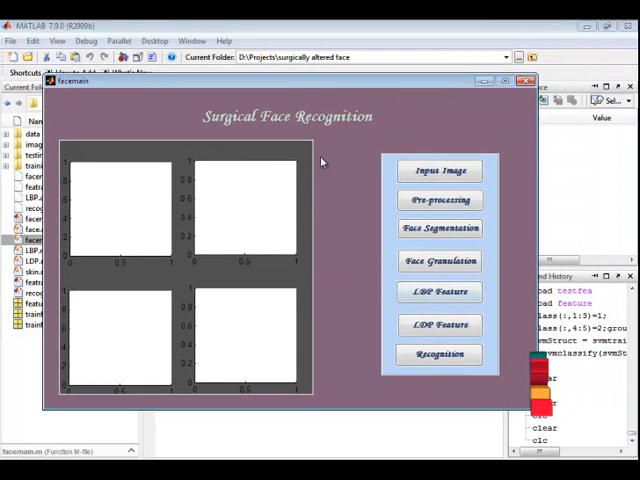
- Load image 1 from the testing data folder as the input face
{"action": "left_click", "coordinate": [440, 170]}
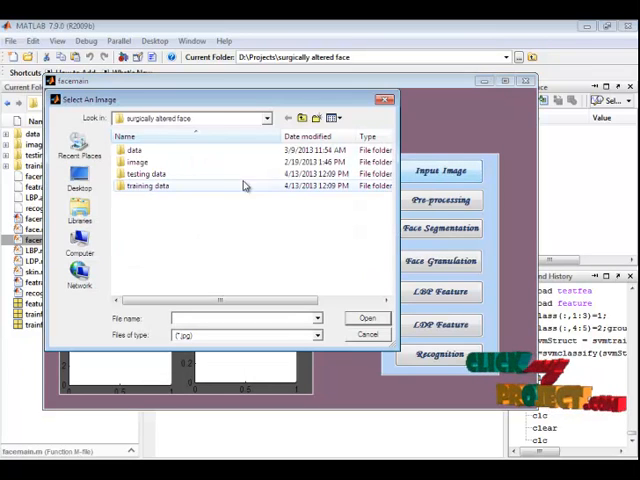
{"action": "double_click", "coordinate": [148, 186]}
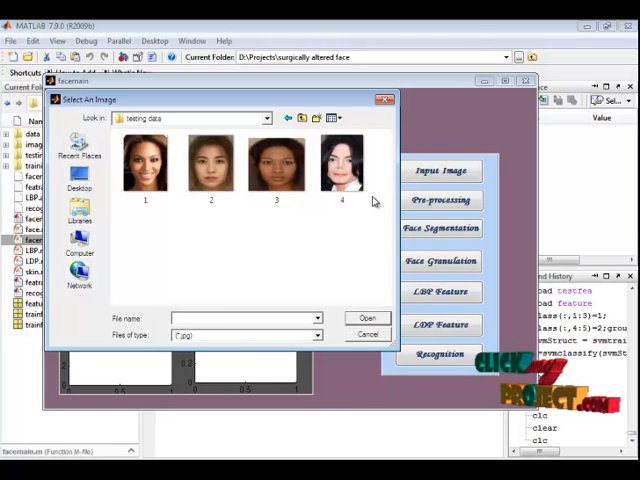
{"action": "left_click", "coordinate": [144, 164]}
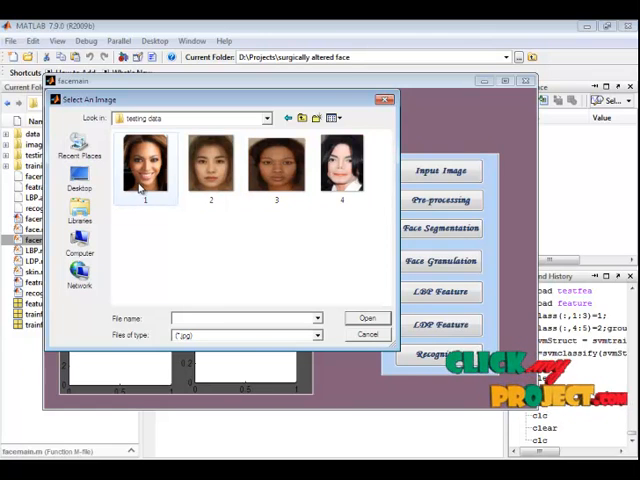
{"action": "left_click", "coordinate": [144, 164]}
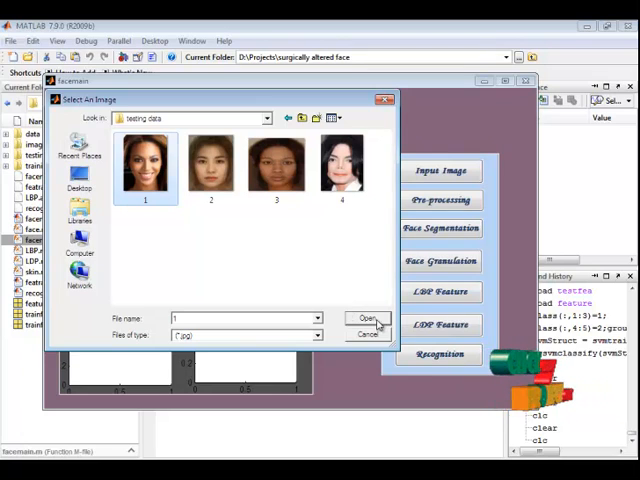
{"action": "left_click", "coordinate": [368, 318]}
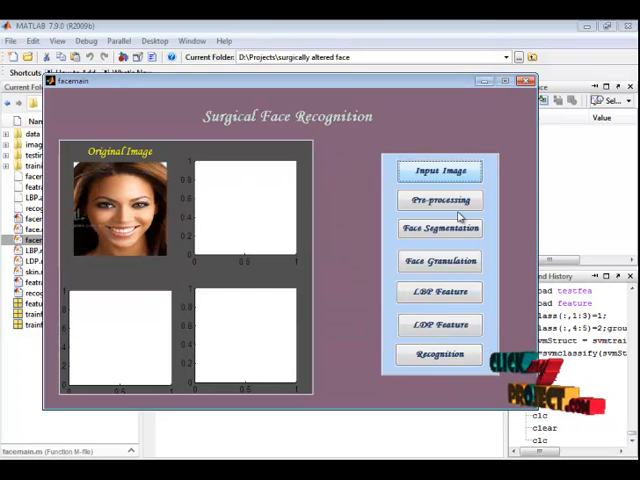
{"action": "left_click", "coordinate": [440, 200]}
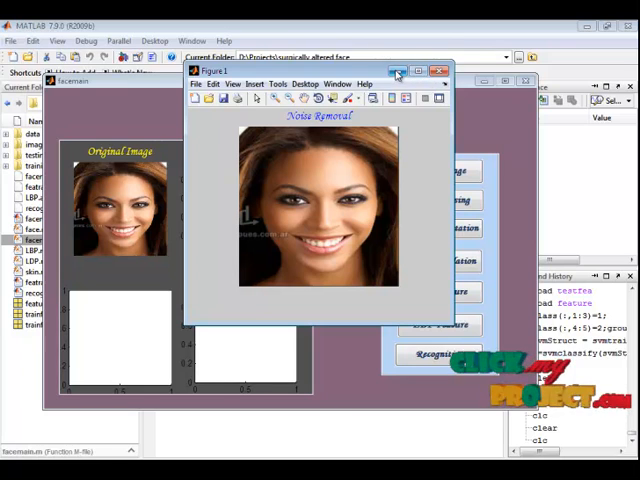
{"action": "left_click", "coordinate": [444, 70]}
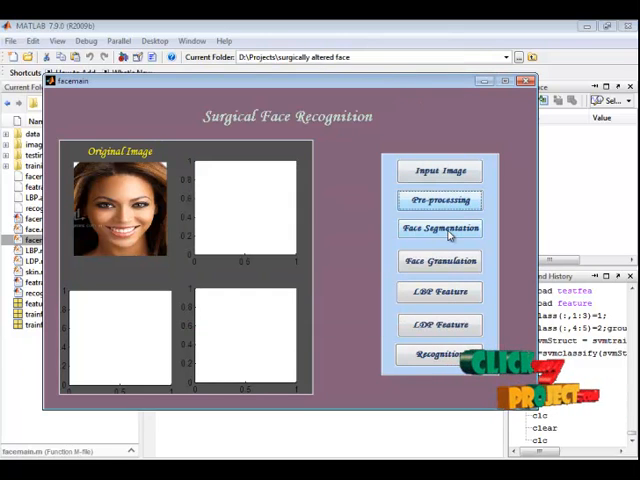
- Run Face Segmentation to display the segmented face beside the original
{"action": "left_click", "coordinate": [440, 228]}
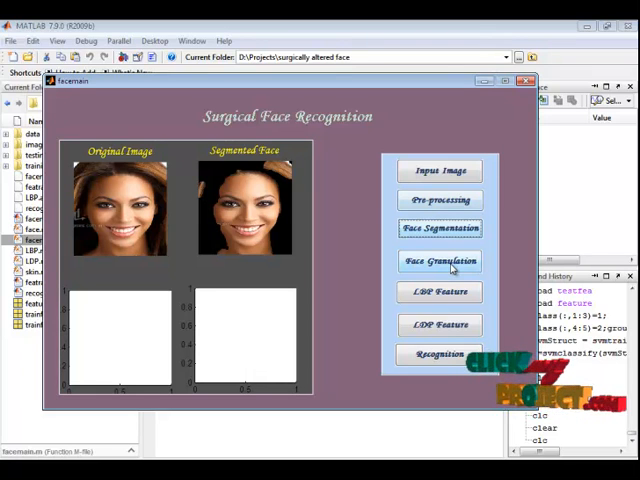
{"action": "left_click", "coordinate": [440, 260]}
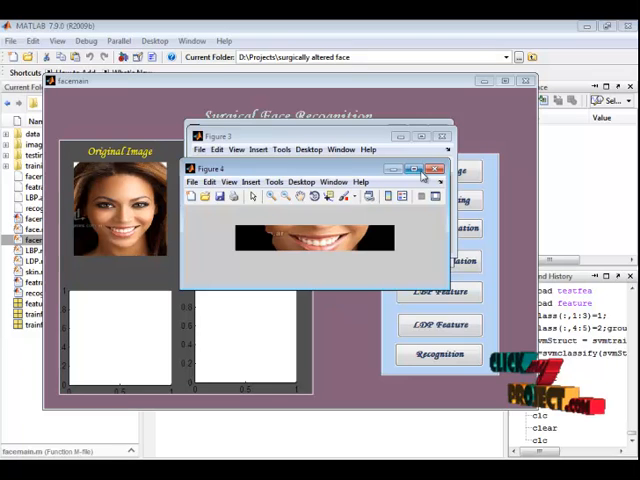
{"action": "left_click", "coordinate": [436, 168]}
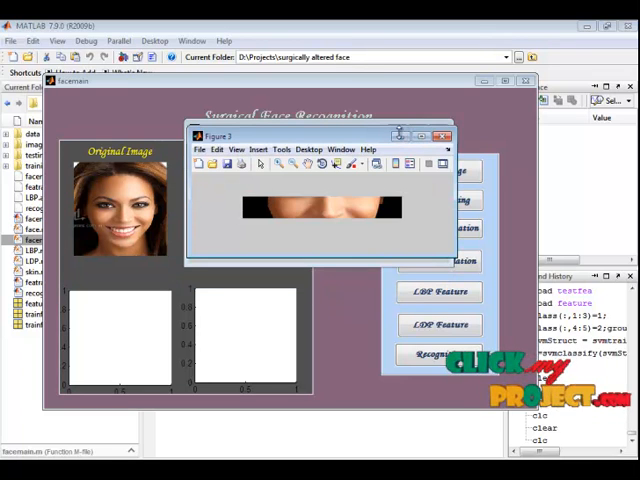
{"action": "left_click", "coordinate": [444, 136]}
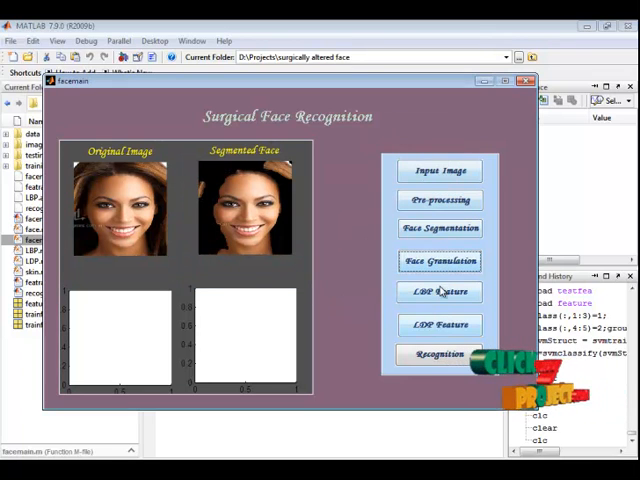
{"action": "left_click", "coordinate": [440, 292]}
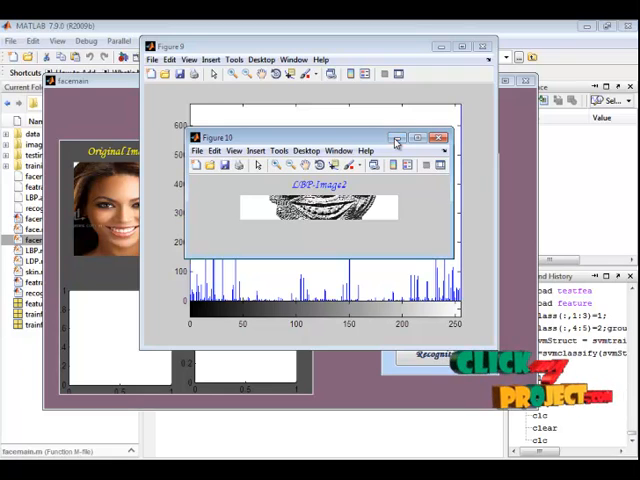
{"action": "left_click", "coordinate": [436, 136]}
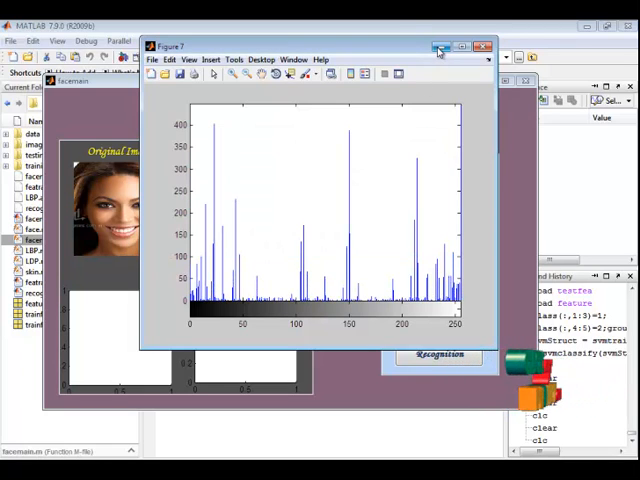
{"action": "mouse_move", "coordinate": [440, 48]}
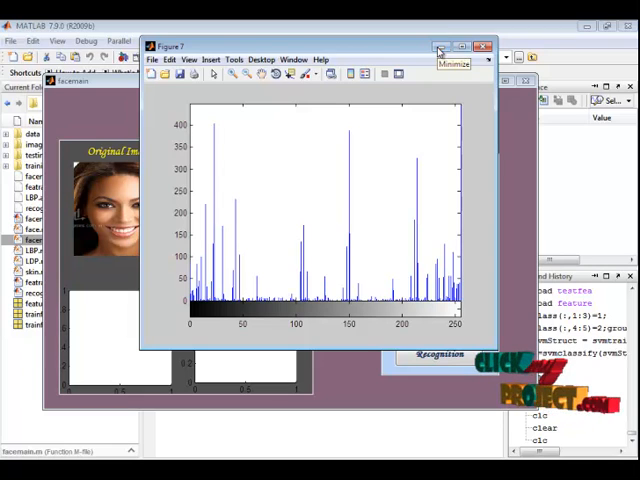
{"action": "left_click", "coordinate": [440, 46]}
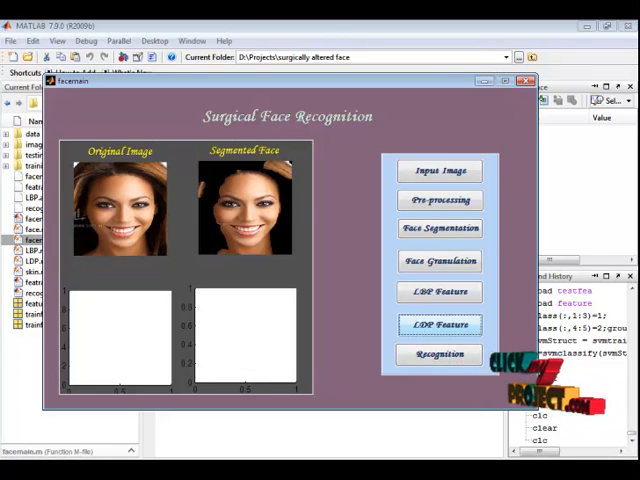
- Compute LDP Features, then run Recognition to show the matching pre-surgery person
{"action": "left_click", "coordinate": [440, 324]}
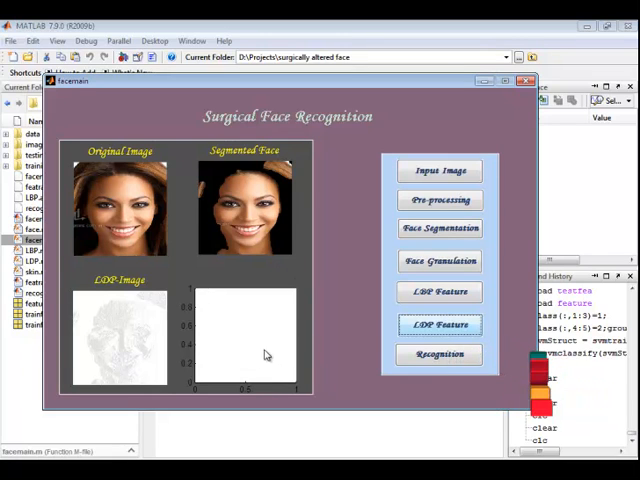
{"action": "left_click", "coordinate": [440, 356]}
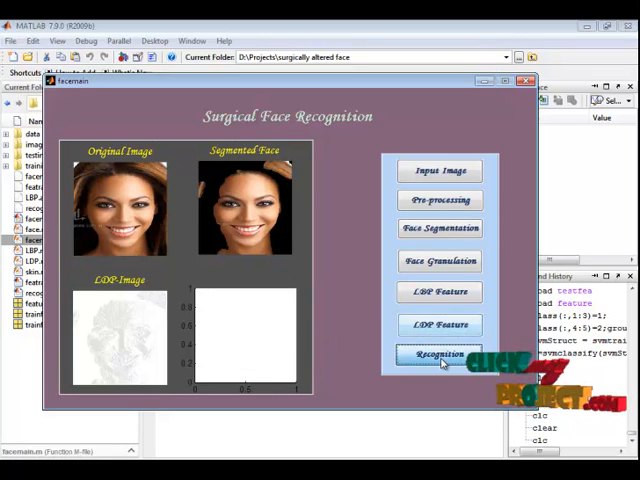
{"action": "left_click", "coordinate": [440, 356]}
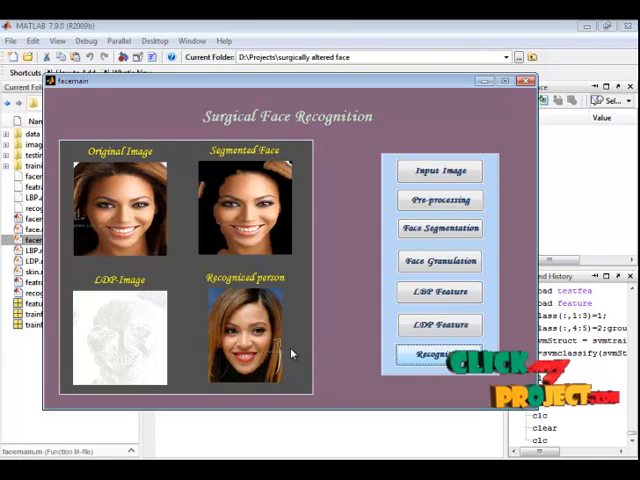